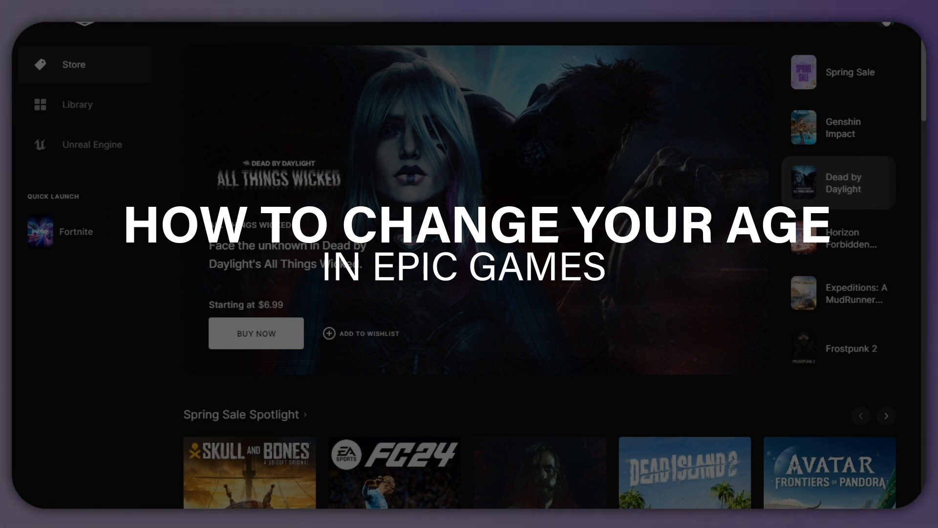
# Reach the Epic account settings page from the launcher's profile menu.
pyautogui.click(886, 23)
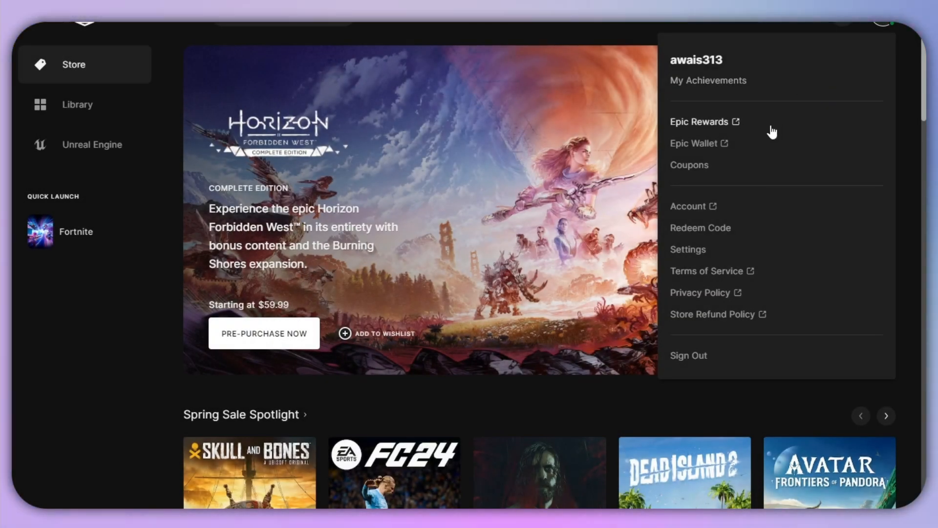
pyautogui.moveTo(694, 206)
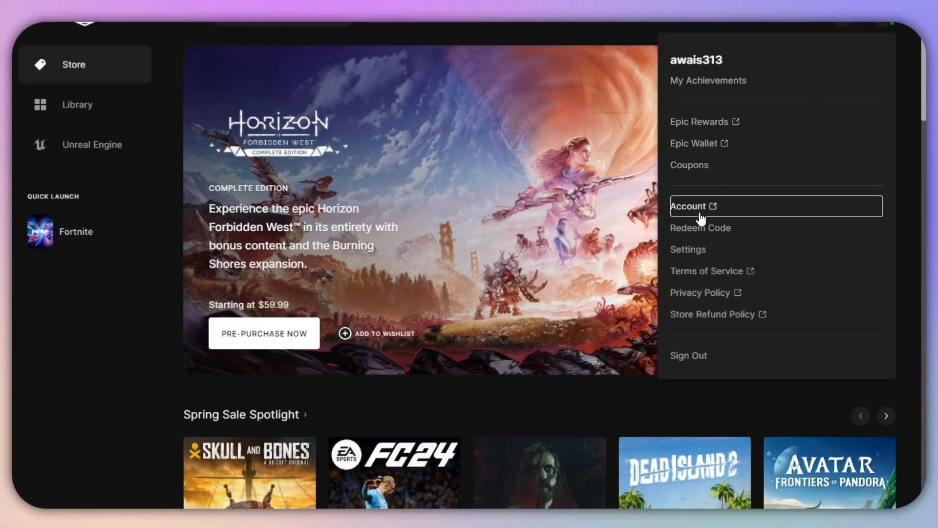
pyautogui.click(688, 206)
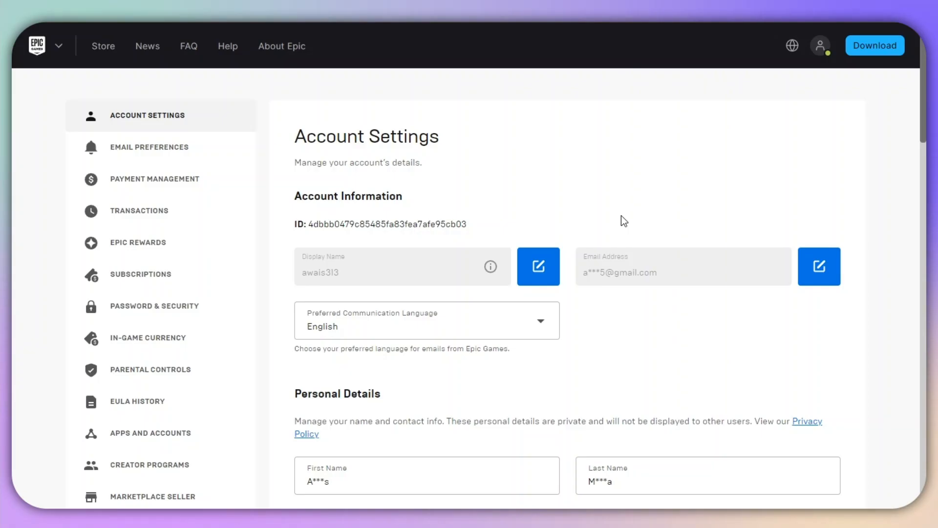
pyautogui.moveTo(155, 373)
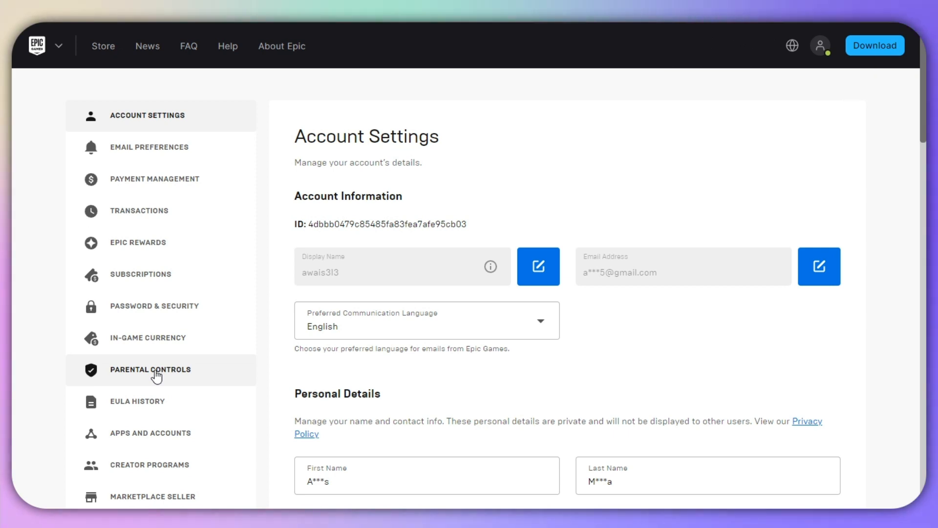
pyautogui.click(150, 370)
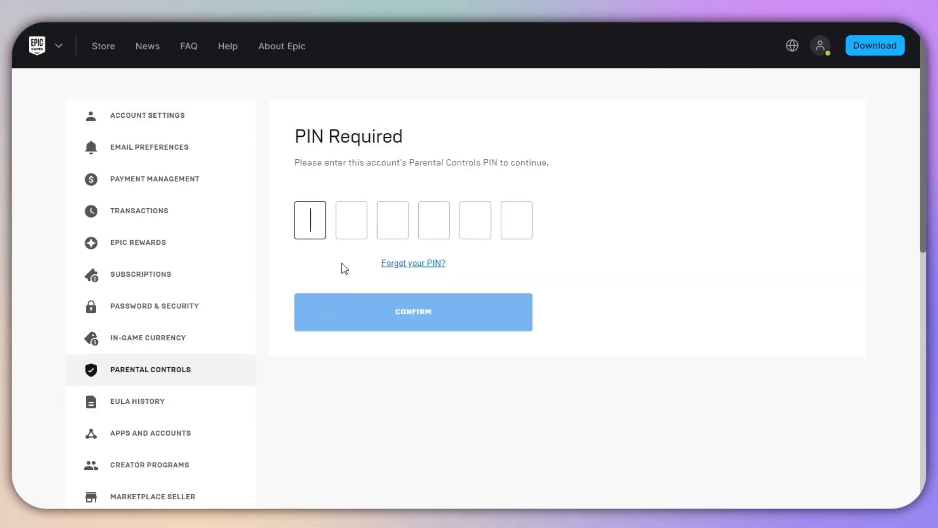
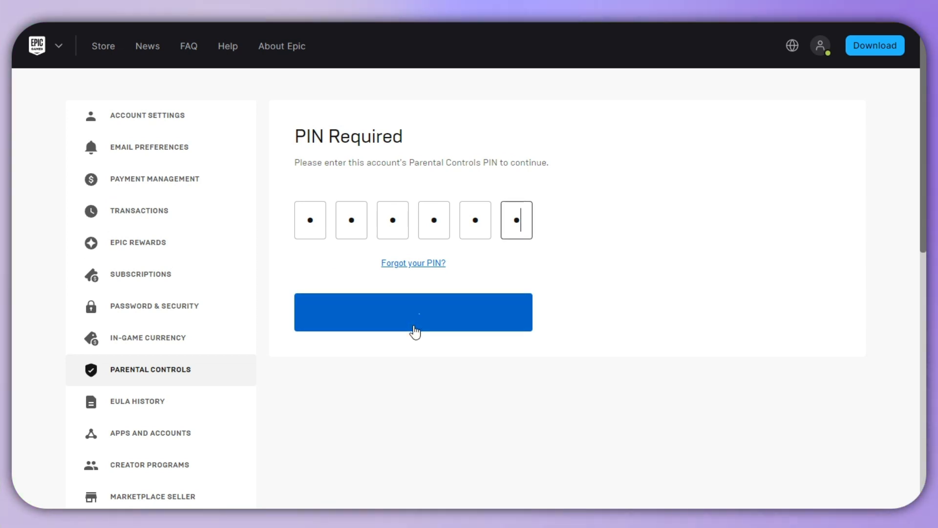
pyautogui.click(413, 312)
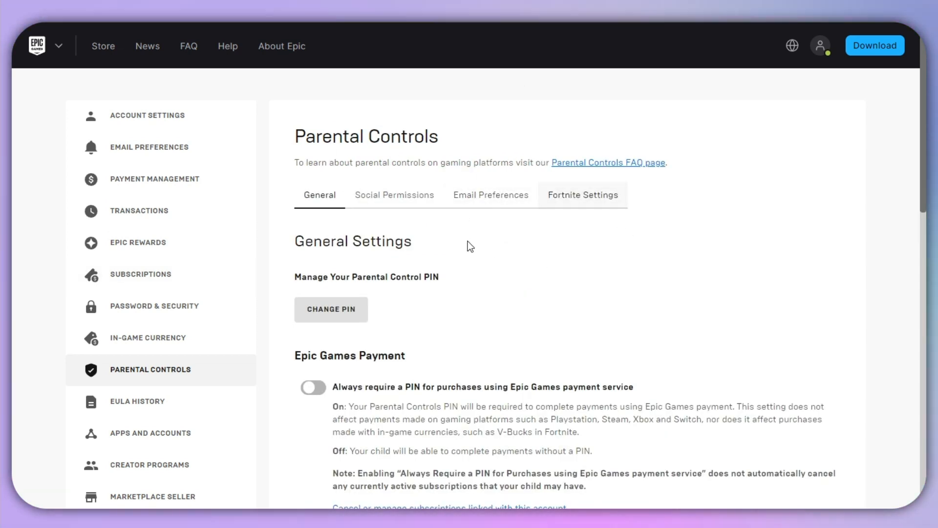
pyautogui.scroll(-3)
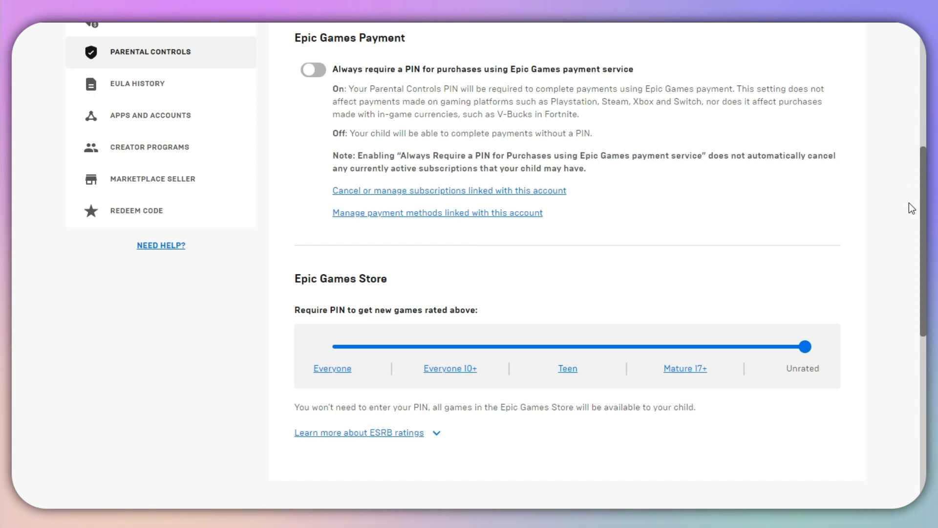
pyautogui.moveTo(278, 294)
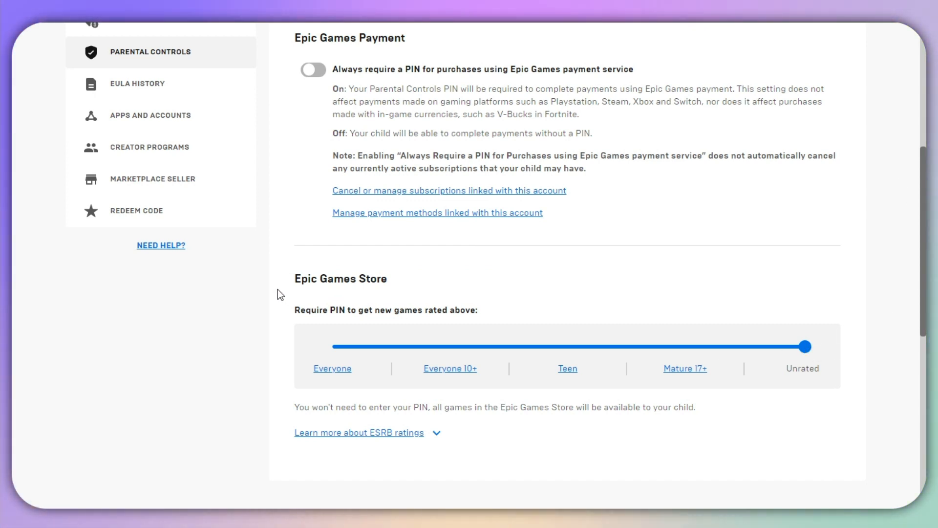
pyautogui.moveTo(363, 313)
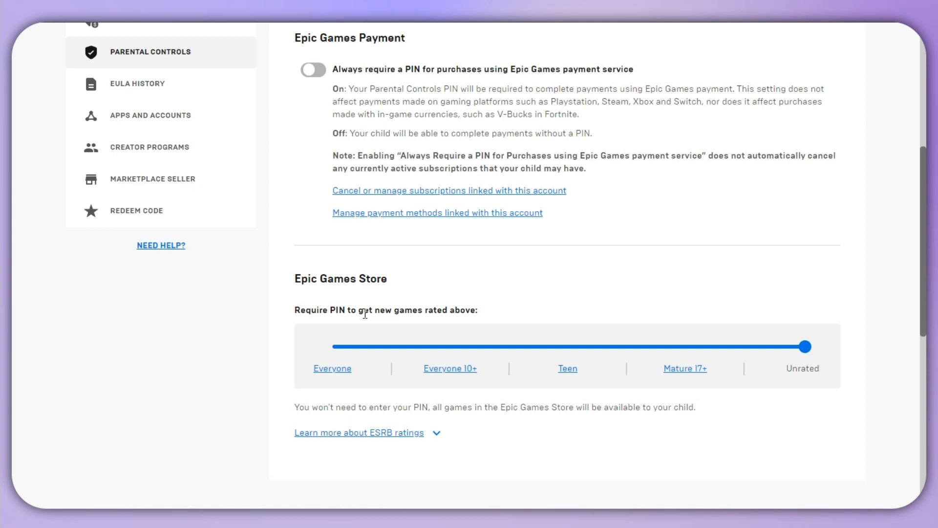
pyautogui.moveTo(737, 347)
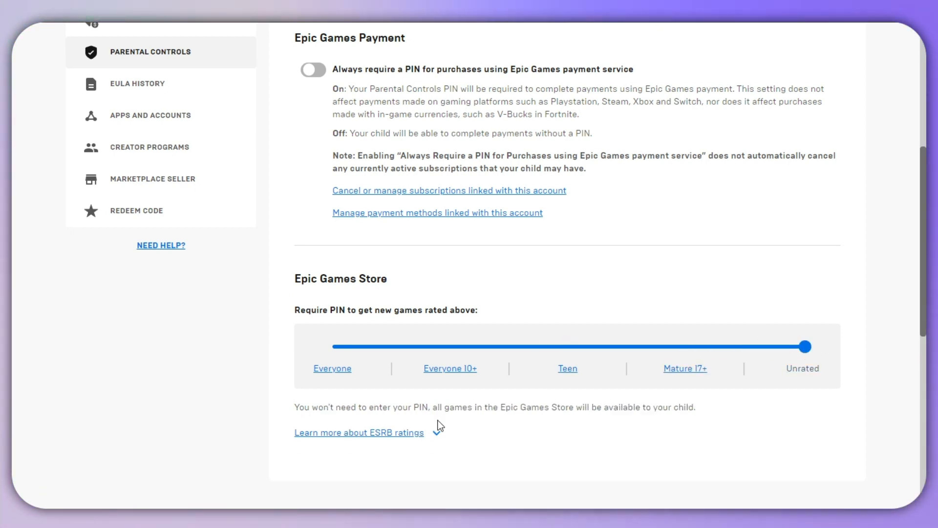
pyautogui.scroll(3)
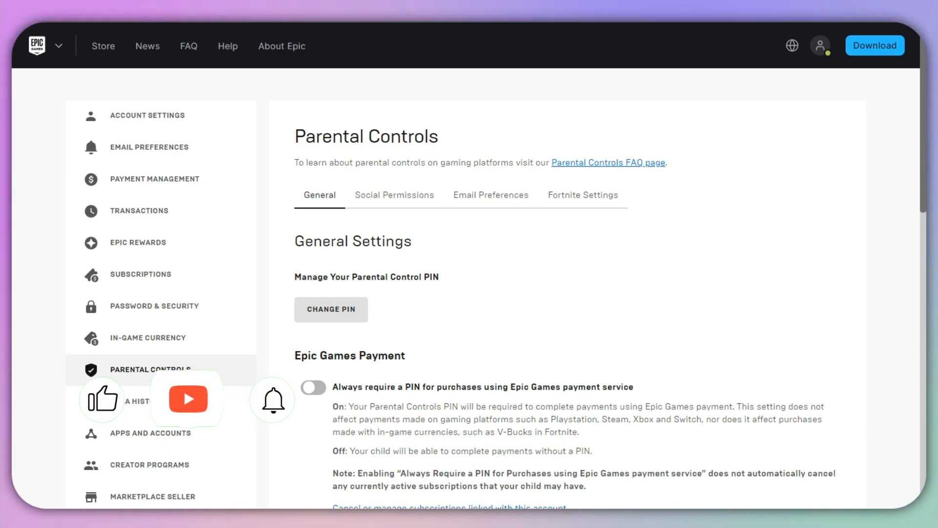
pyautogui.click(821, 45)
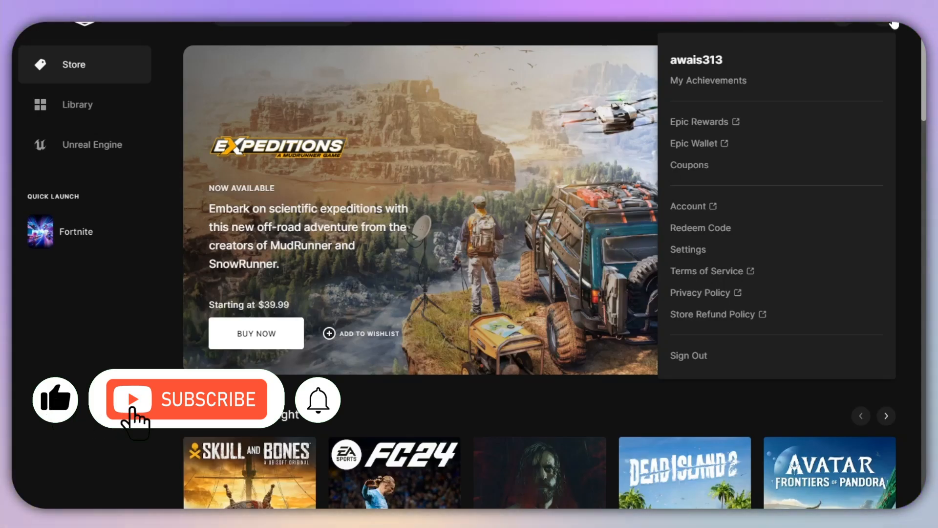